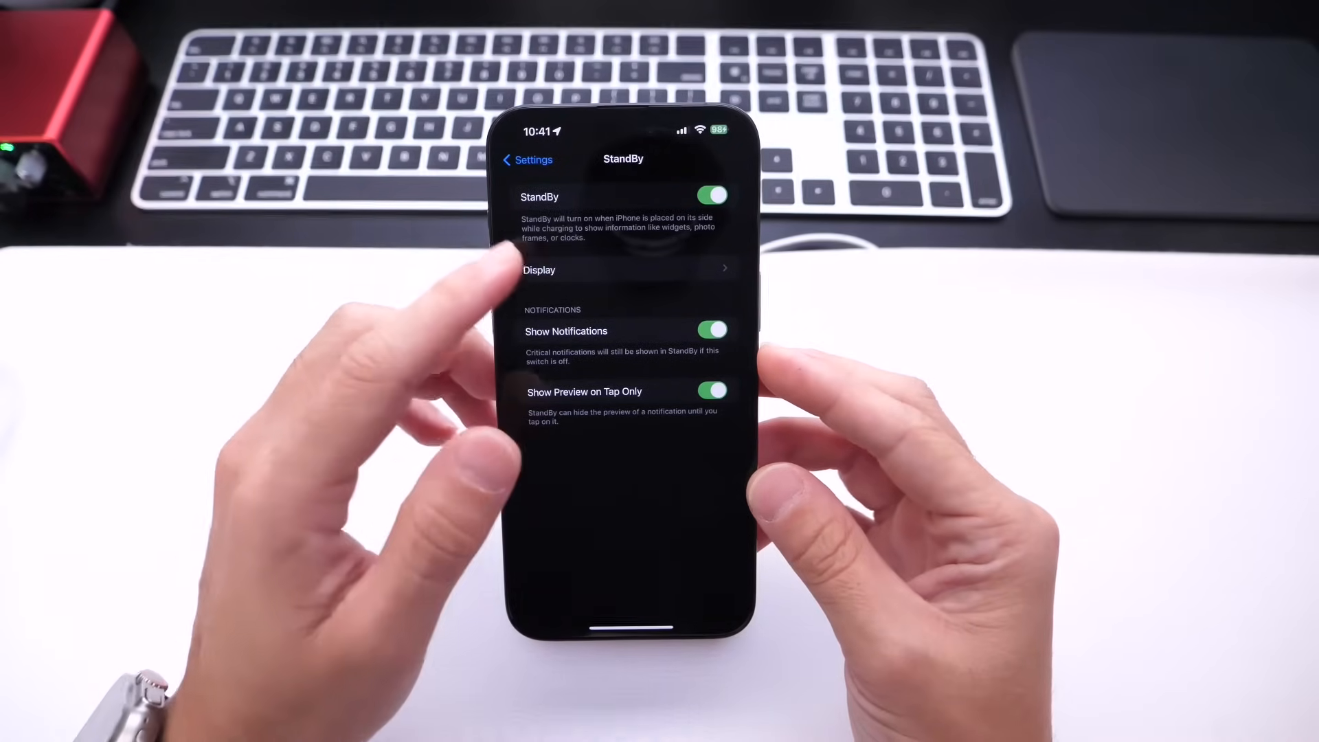
Leave Settings and swipe back to the Home Screen showing the 10:43 Clock widget
left_click(622, 269)
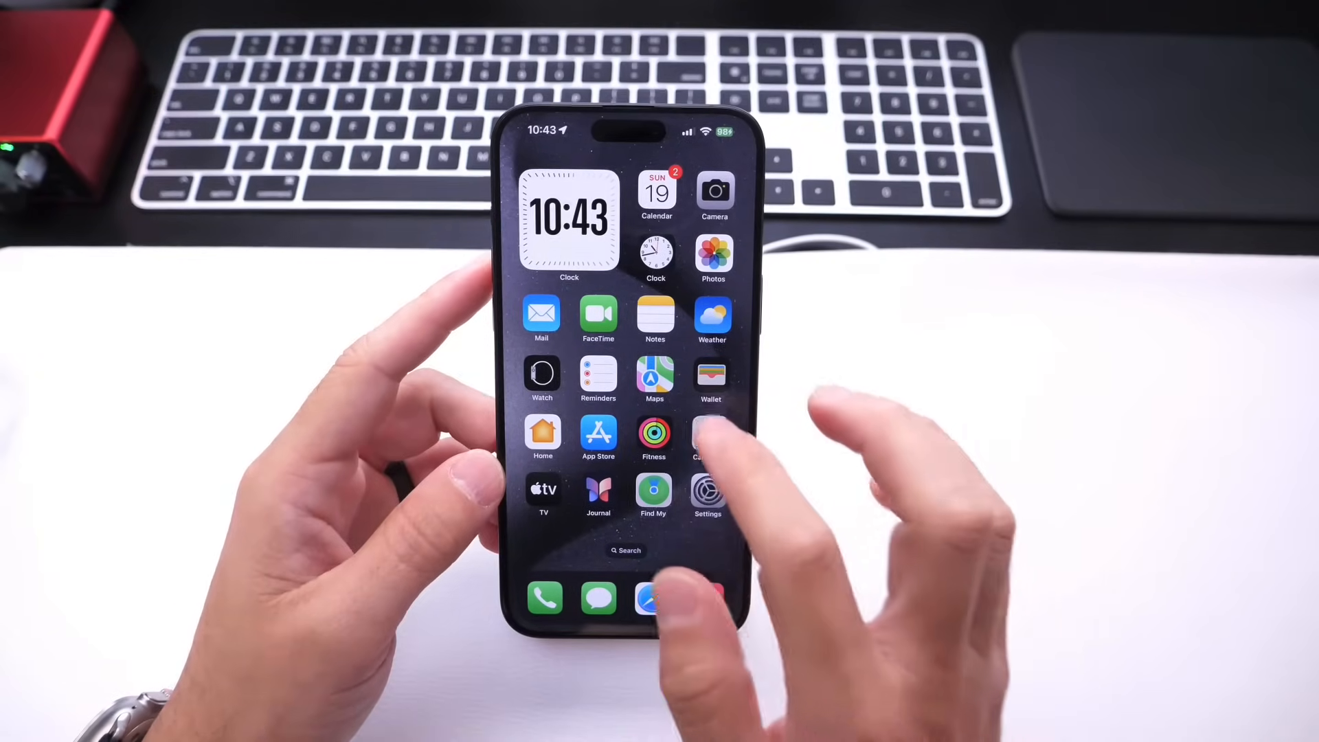
scroll("left", 3)
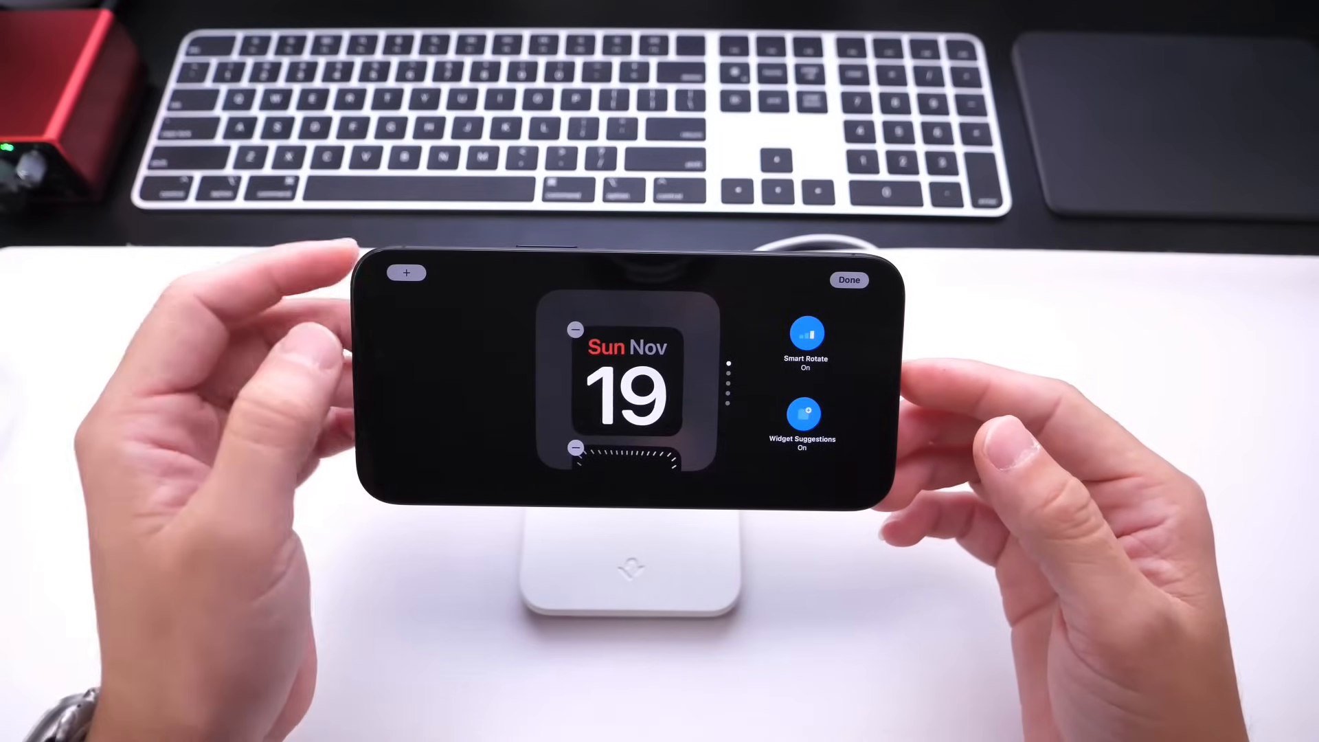
Open the StandBy widget gallery and preview Clock's Clock Digital widget
left_click(405, 272)
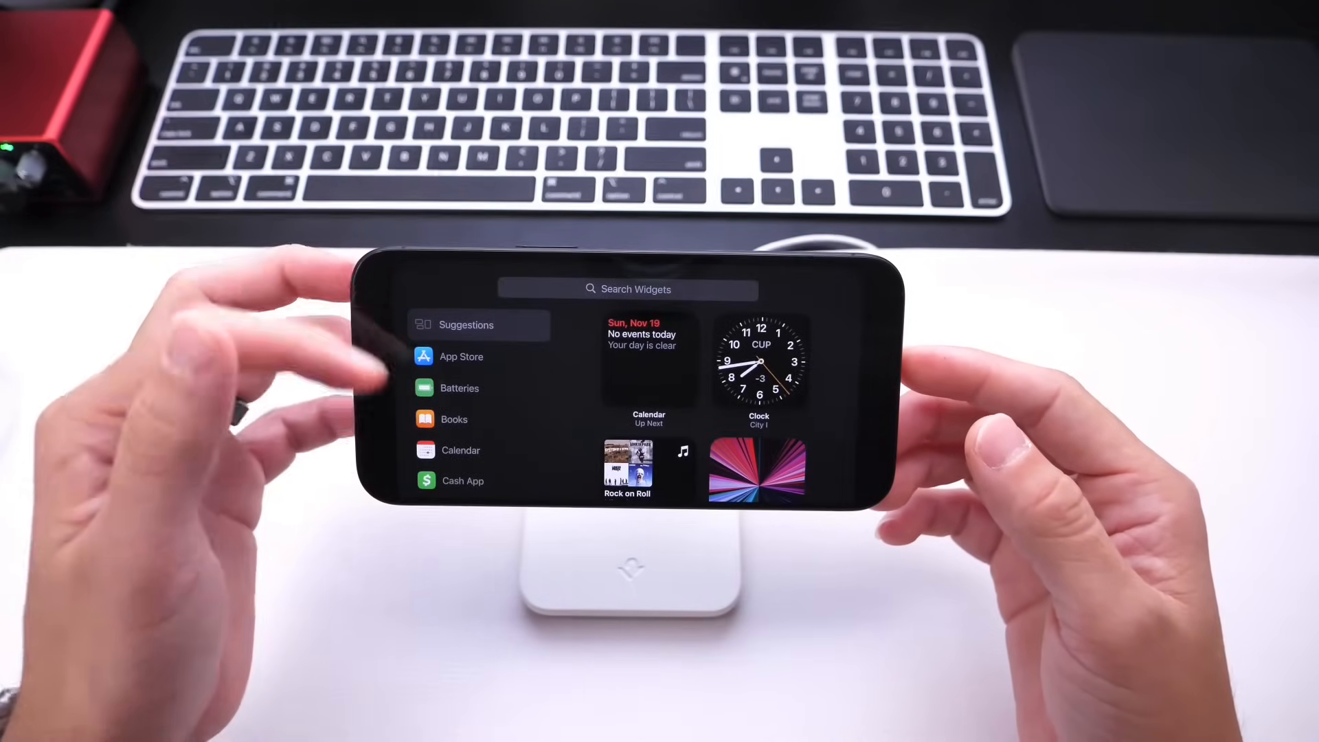
scroll("down", 3)
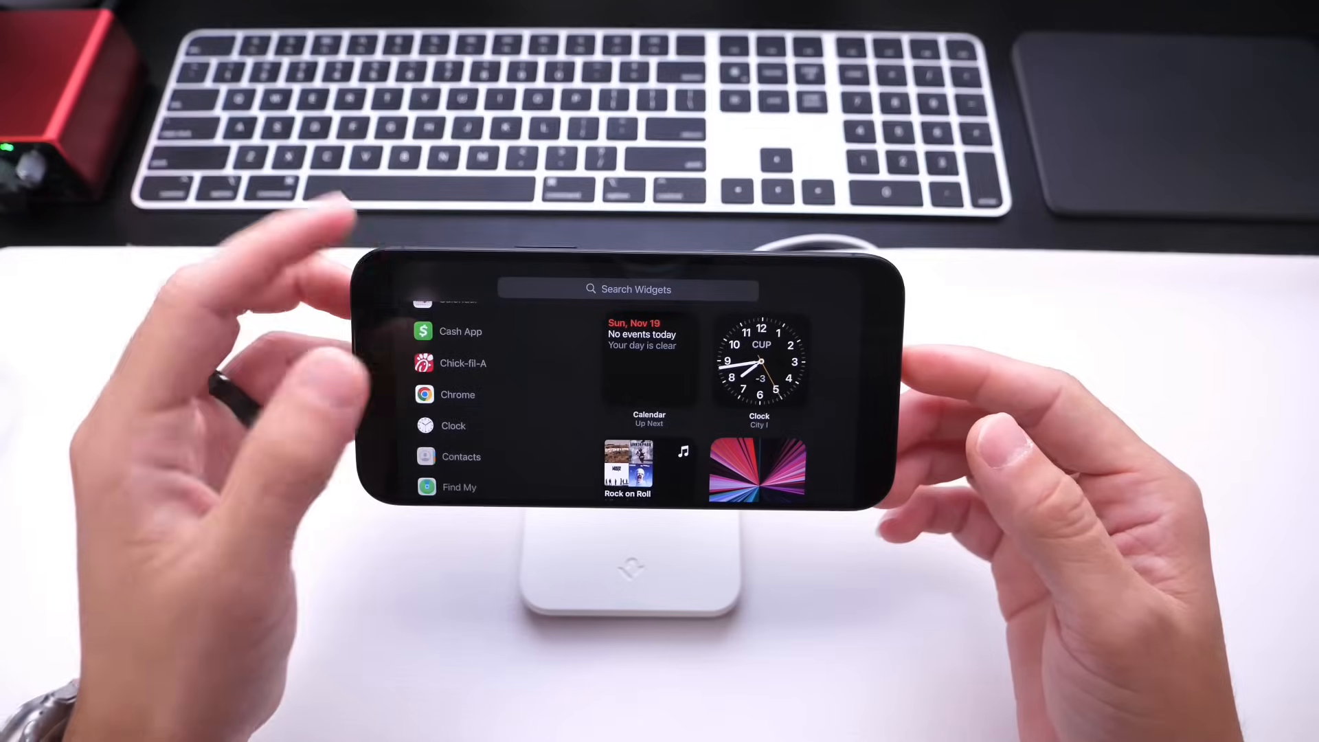
left_click(452, 426)
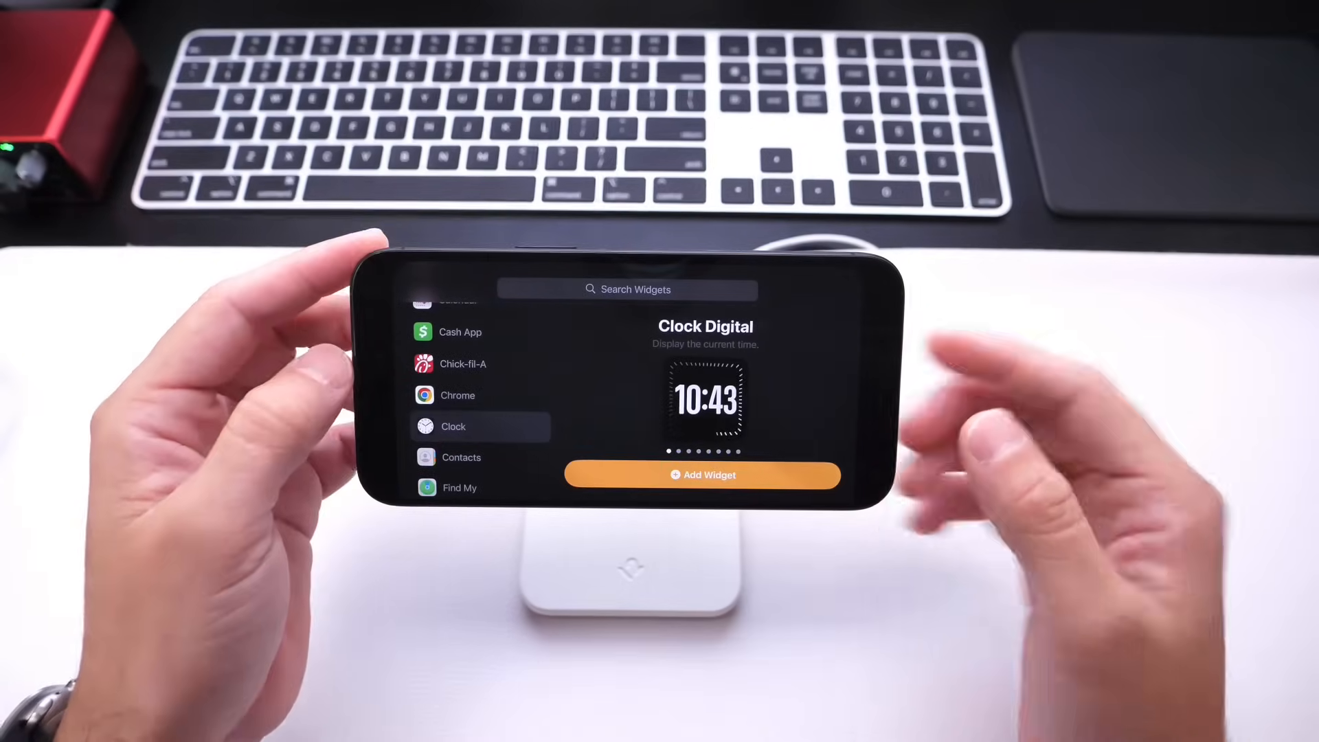